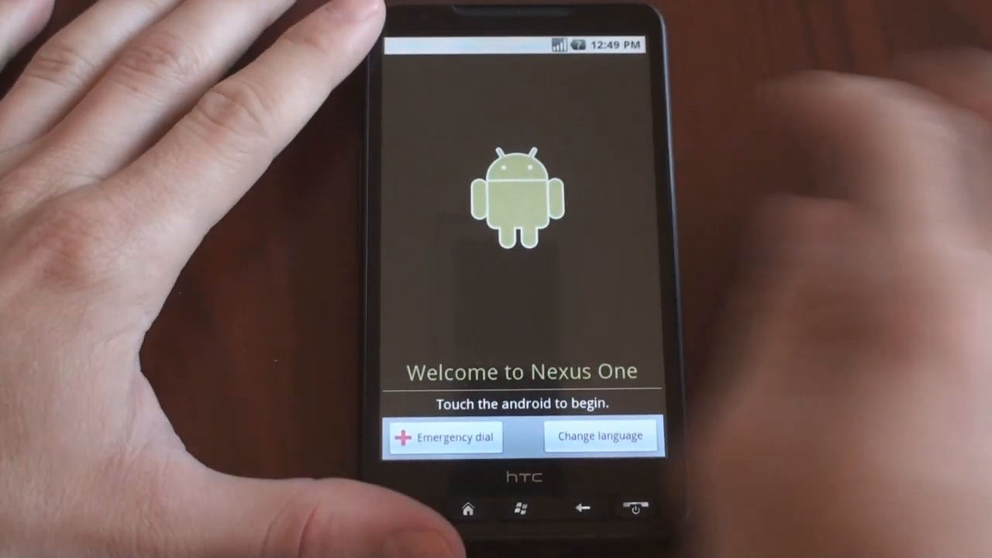
Step: Tap the Android figure on the Nexus One welcome screen to start setup
{"action": "left_click", "coordinate": [514, 199]}
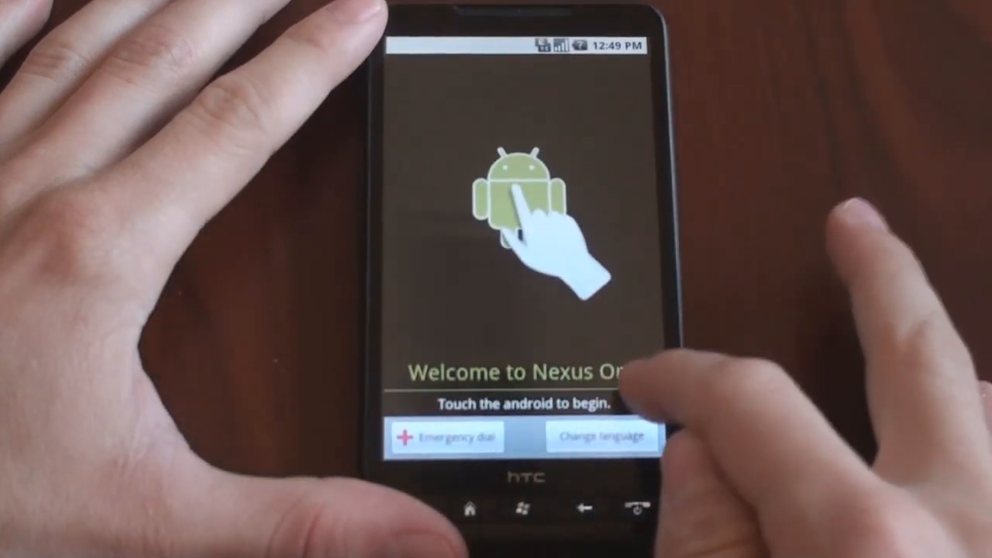
{"action": "left_click", "coordinate": [519, 193]}
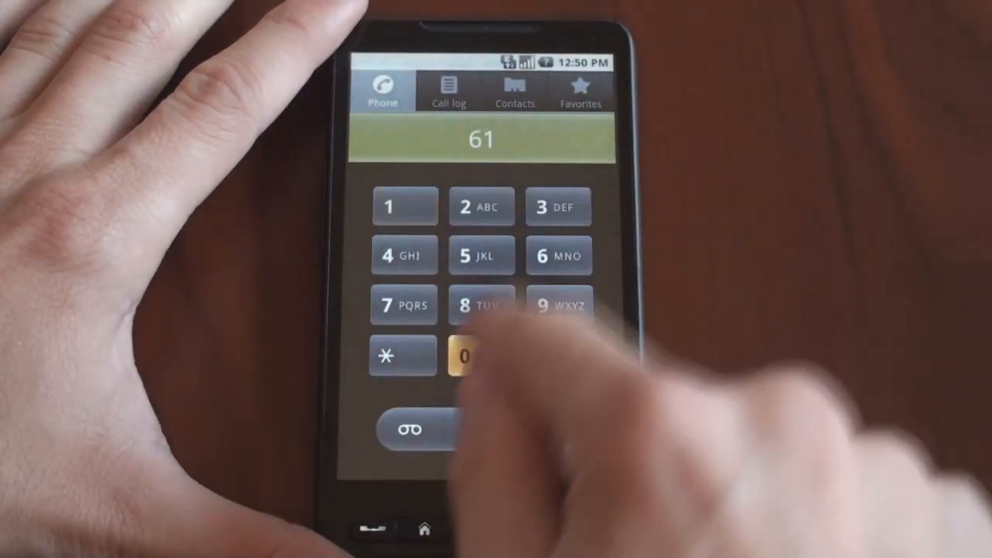
{"action": "left_click", "coordinate": [480, 356]}
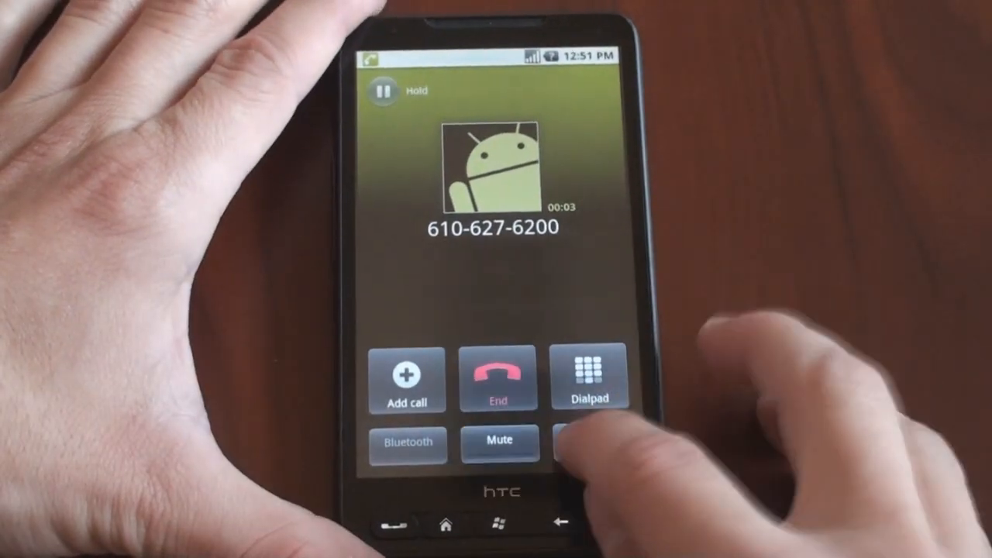
{"action": "left_click", "coordinate": [590, 440]}
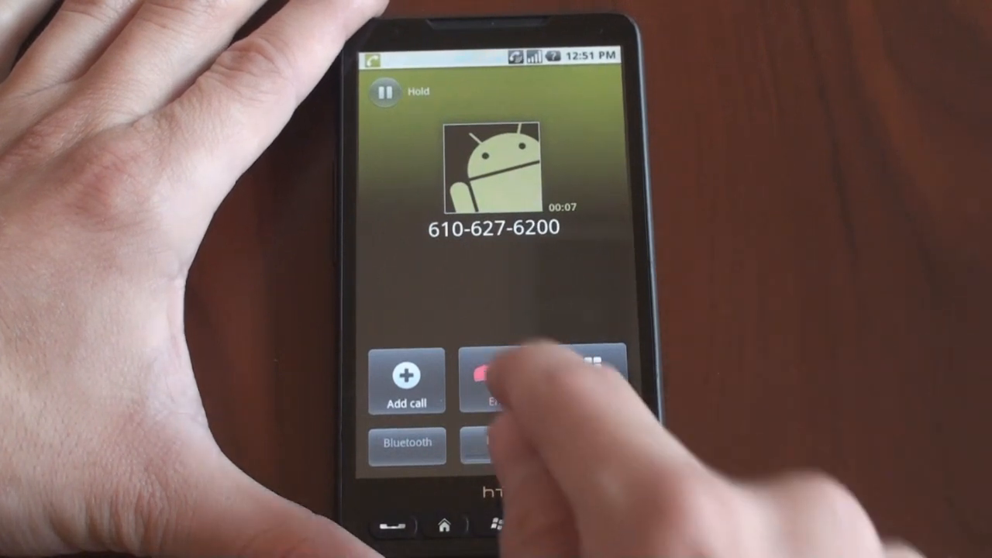
{"action": "left_click", "coordinate": [493, 380]}
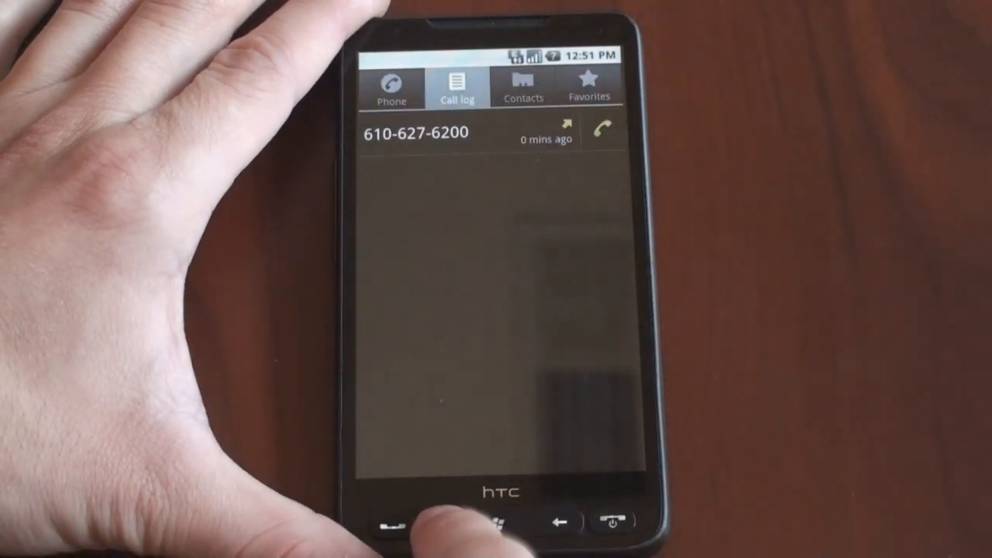
Step: Return home and reach Settings from the app drawer
{"action": "left_click", "coordinate": [443, 522]}
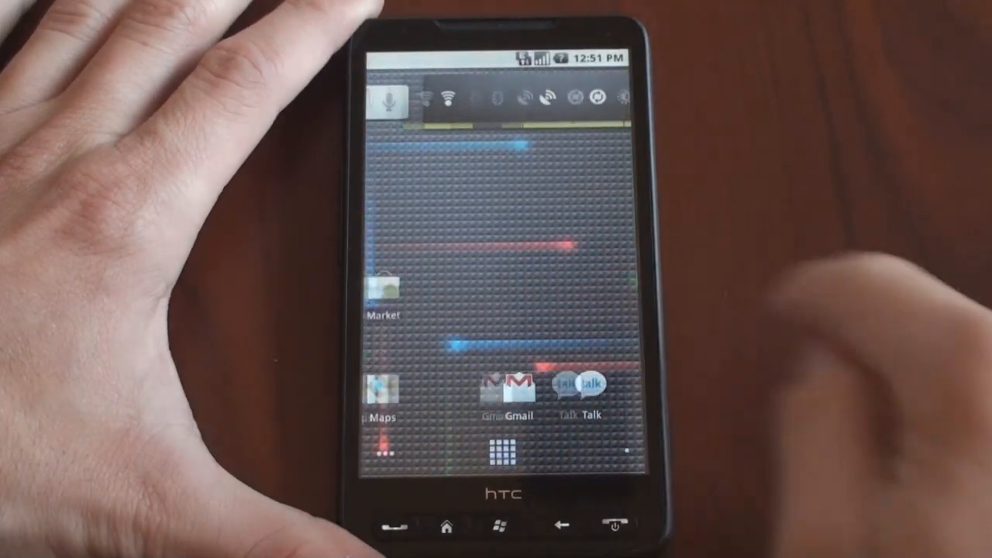
{"action": "left_click", "coordinate": [501, 453]}
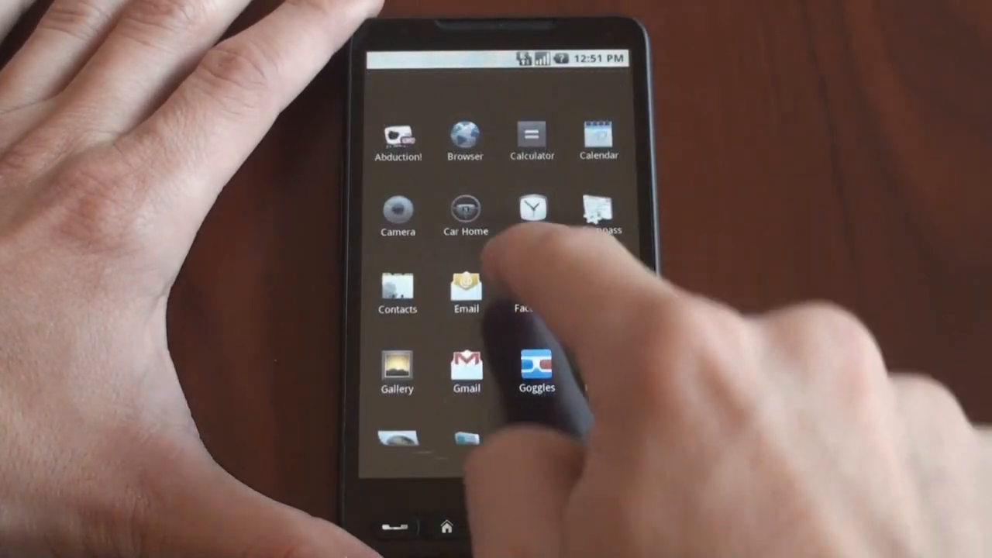
{"action": "scroll", "scroll_direction": "down", "scroll_amount": 3}
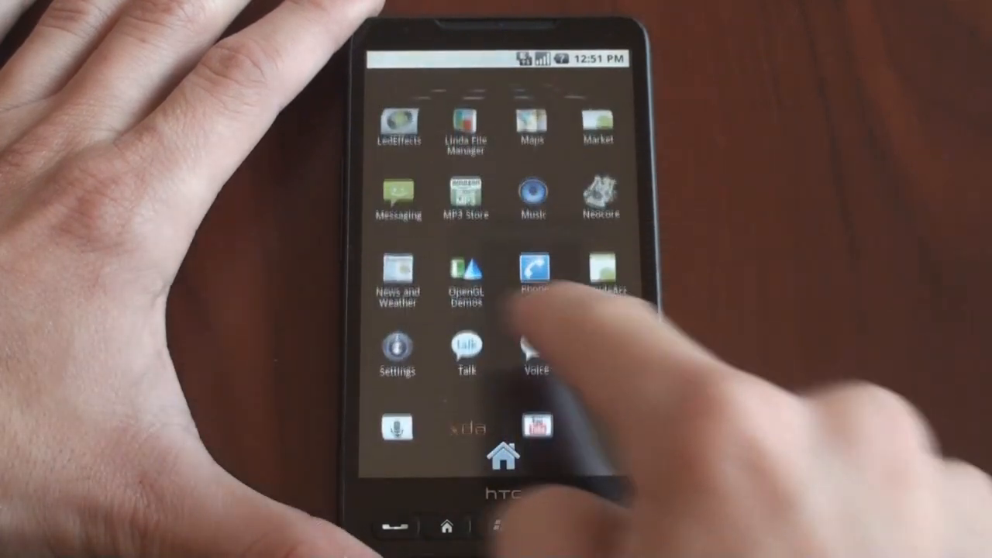
{"action": "left_click", "coordinate": [396, 349]}
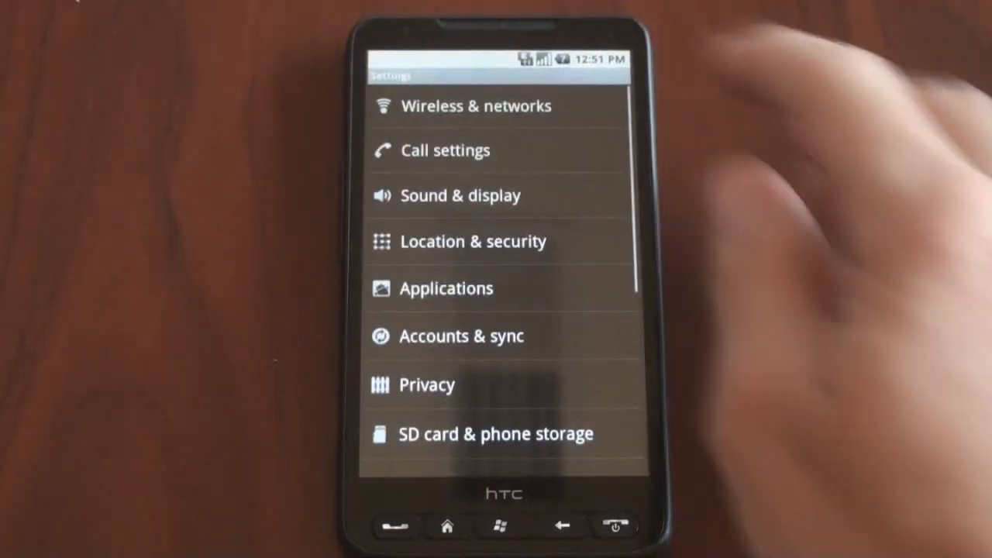
Step: Go to Wireless & networks > Wi-Fi settings and join the TDLI1 network with its password
{"action": "left_click", "coordinate": [474, 106]}
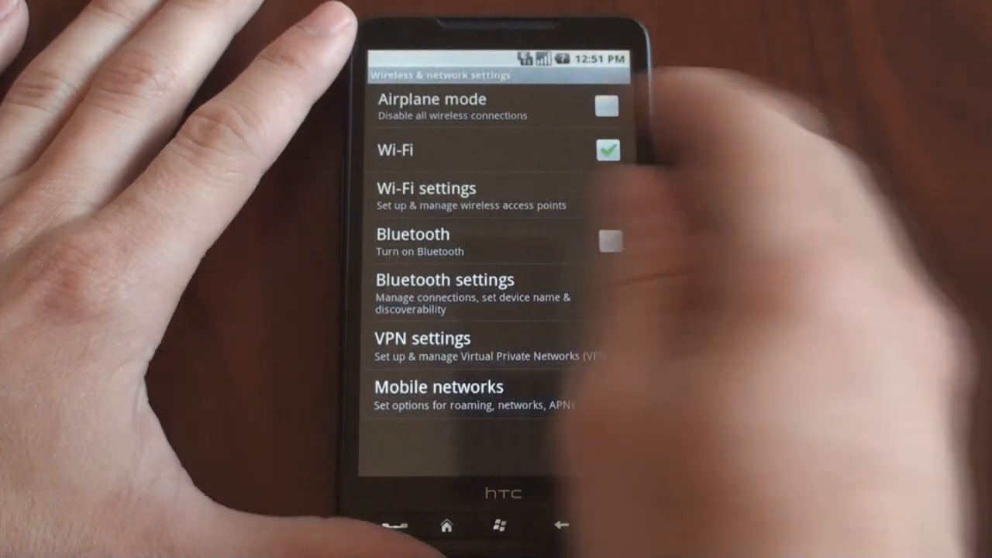
{"action": "left_click", "coordinate": [425, 189]}
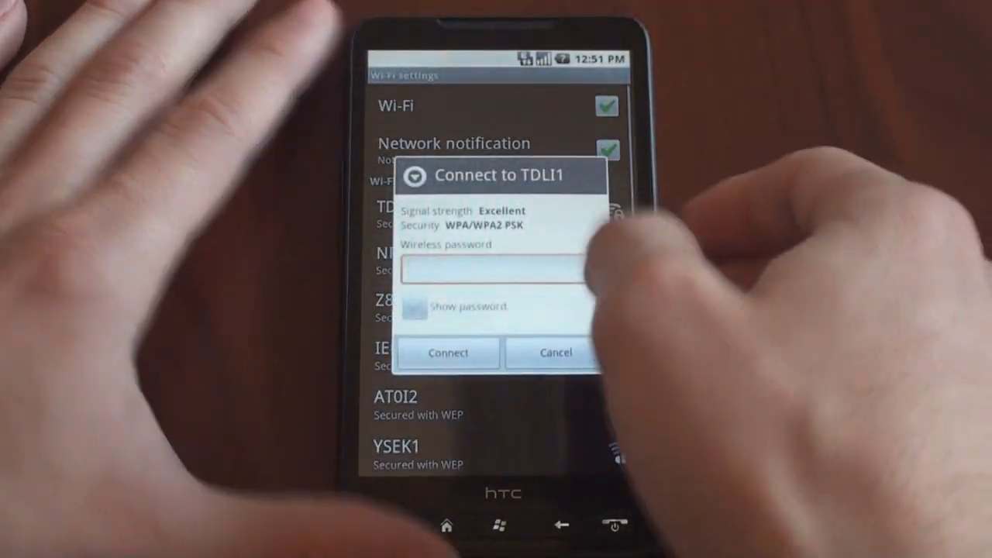
{"action": "left_click", "coordinate": [499, 272]}
{"action": "type", "text": "engad"}
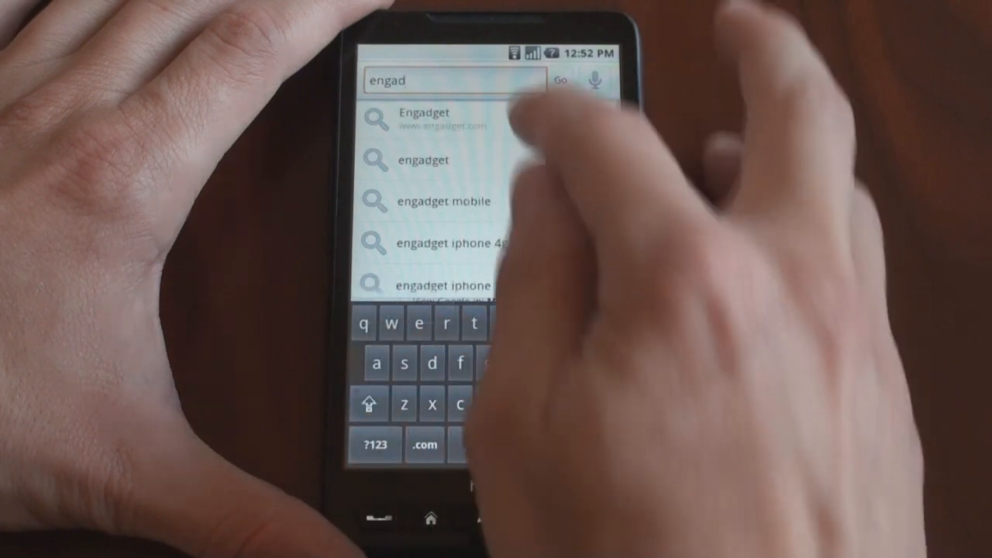
Step: Load Engadget from the browser's address-bar suggestions
{"action": "left_click", "coordinate": [425, 118]}
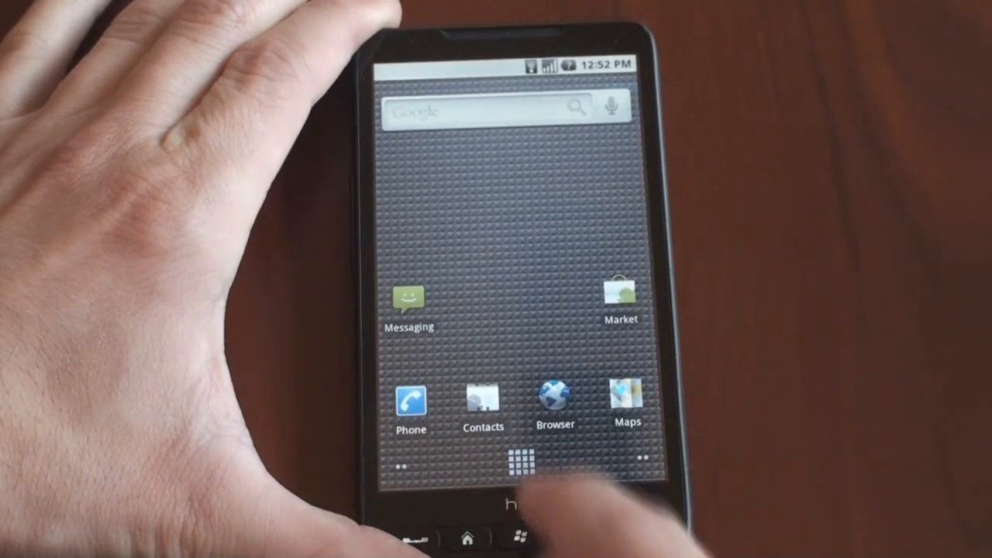
Step: Choose Widgets from Add to Home screen and scroll the widget list toward the clocks
{"action": "left_click", "coordinate": [513, 461]}
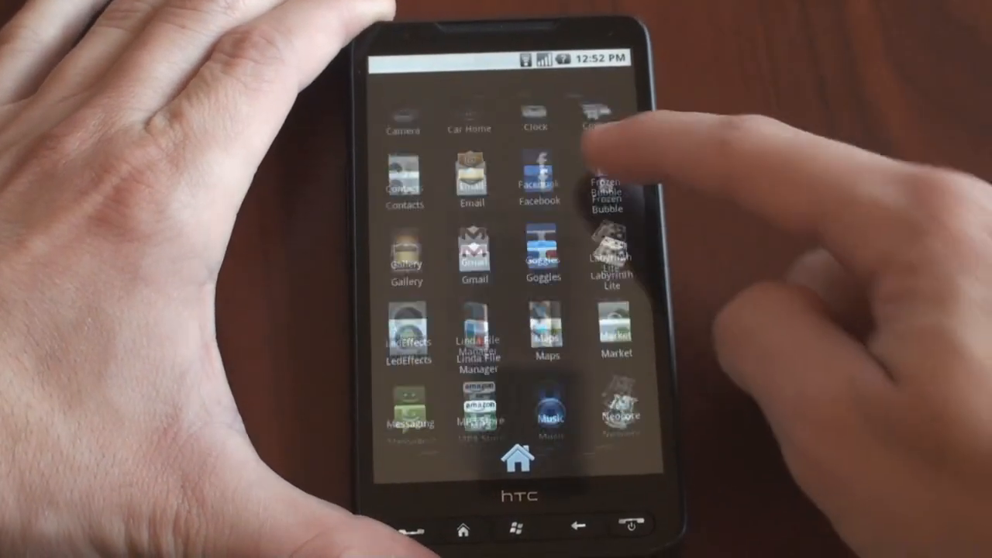
{"action": "scroll", "scroll_direction": "down", "scroll_amount": 3}
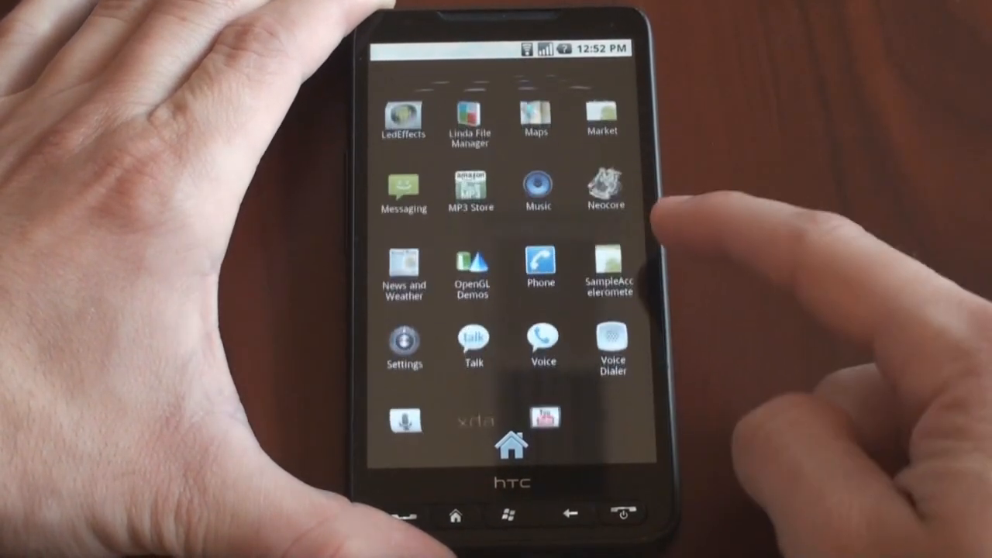
{"action": "scroll", "scroll_direction": "down", "scroll_amount": 3}
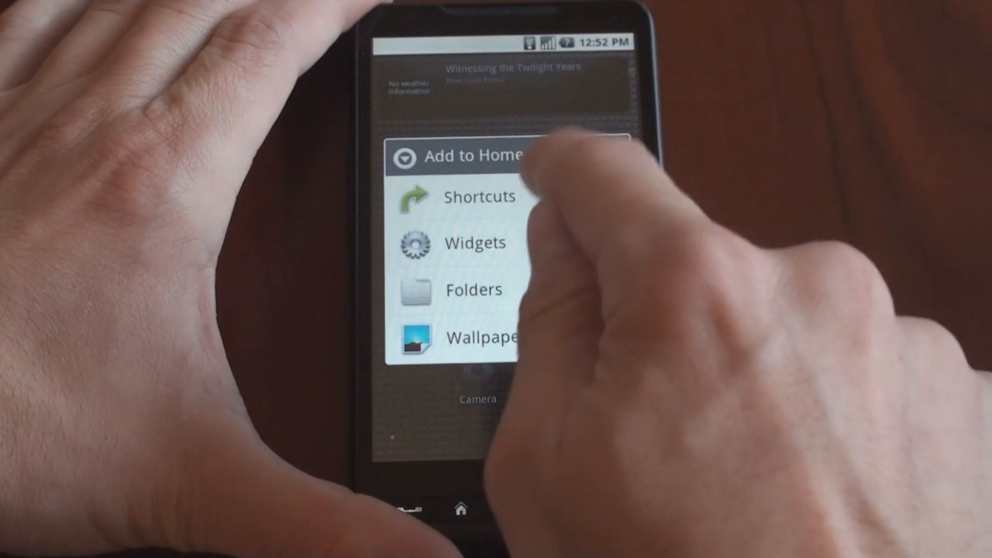
{"action": "left_click", "coordinate": [475, 242]}
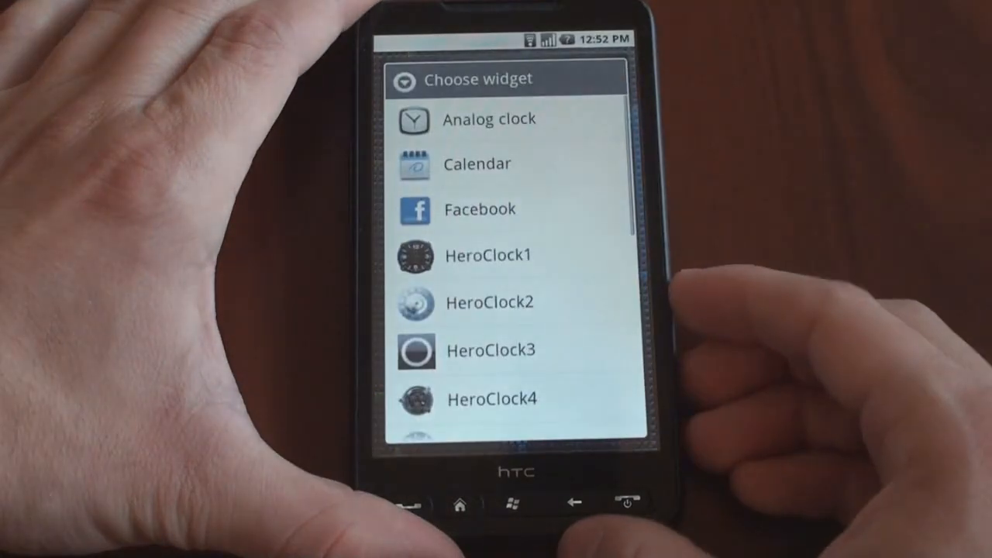
{"action": "scroll", "scroll_direction": "down", "scroll_amount": 3}
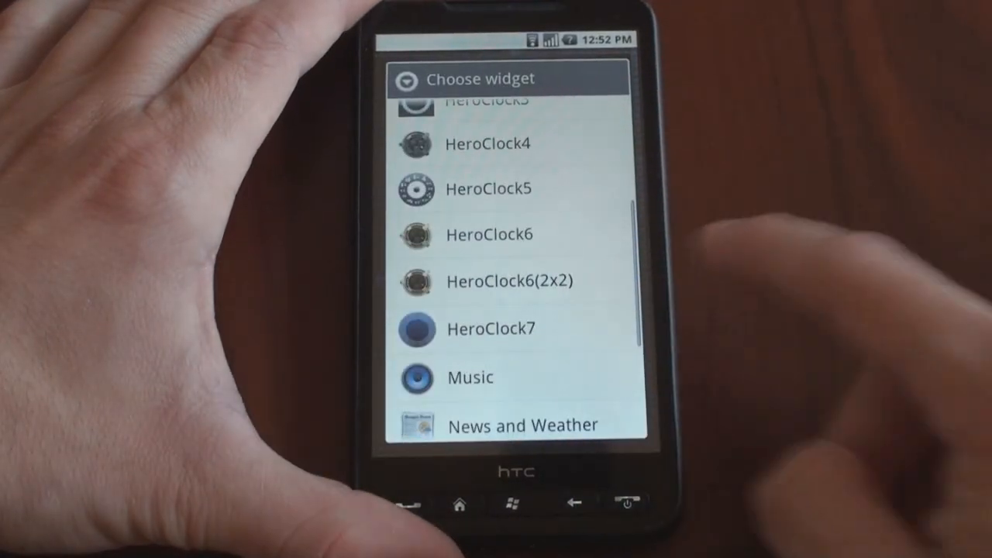